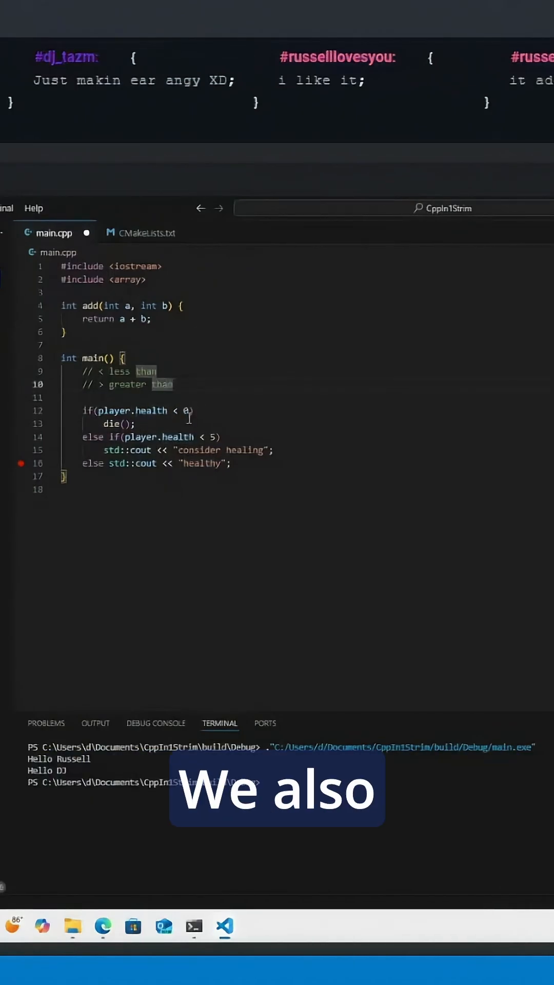
Add the comment '// == equals' under the greater than comment
text(// ==)
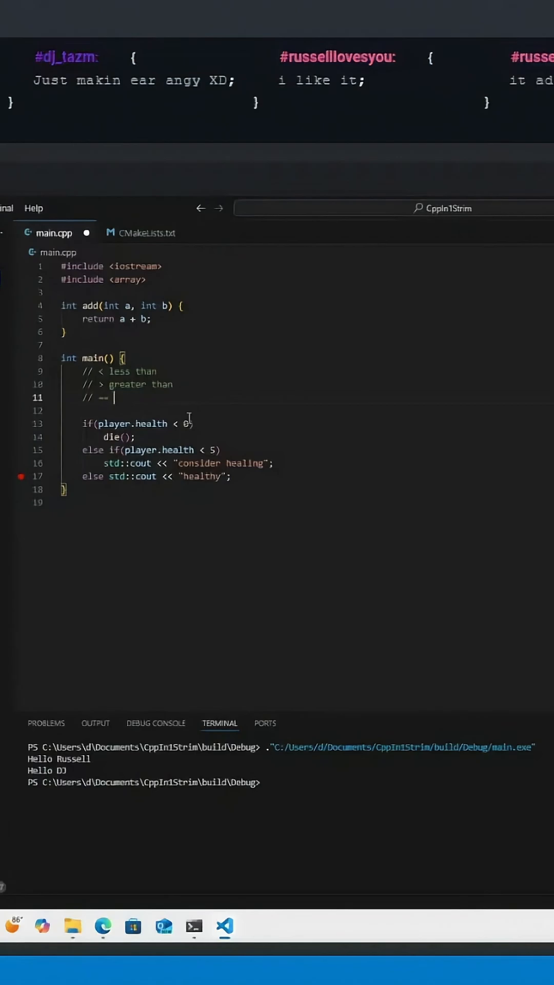
text(equals)
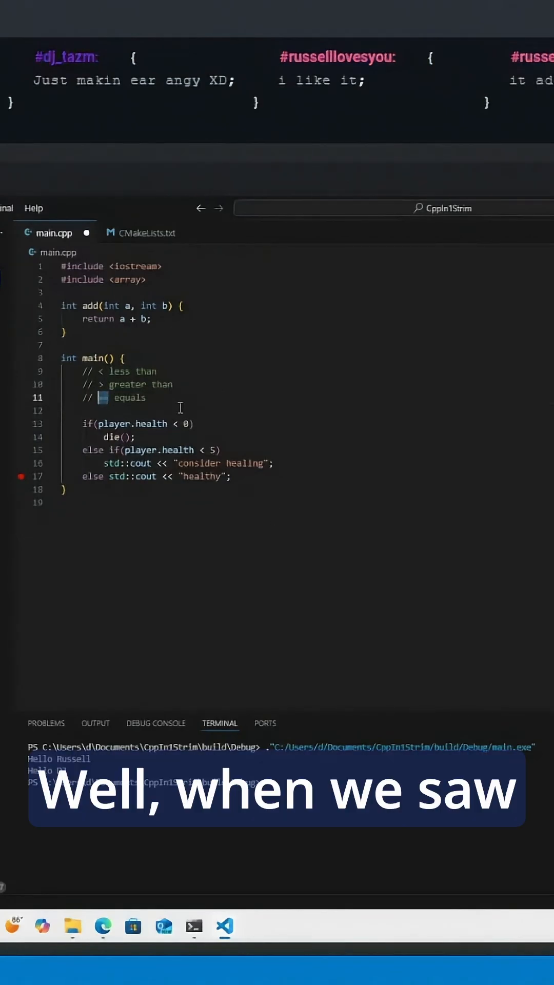
Add the statement 'index = index + 1;' below the operator comments
text(inde)
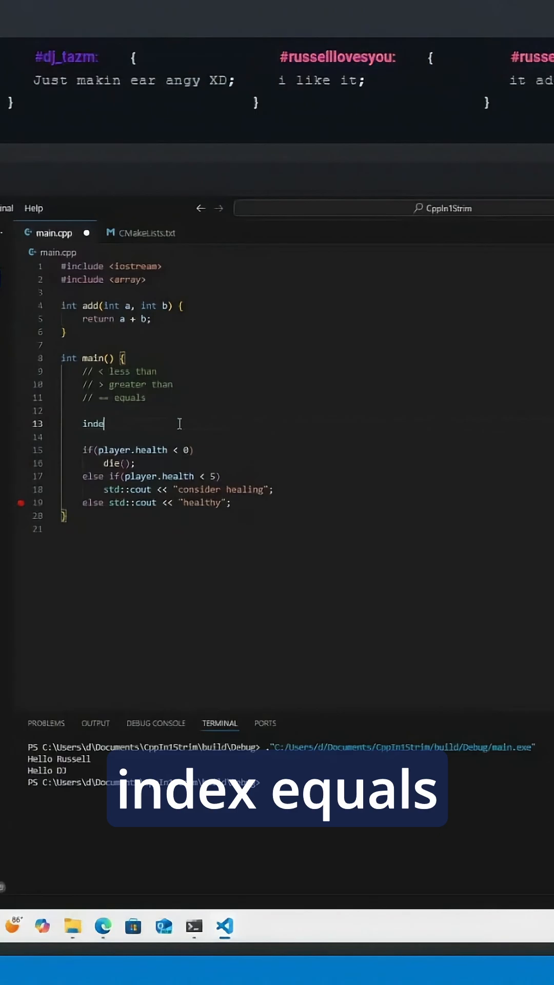
text(x = index + 1;)
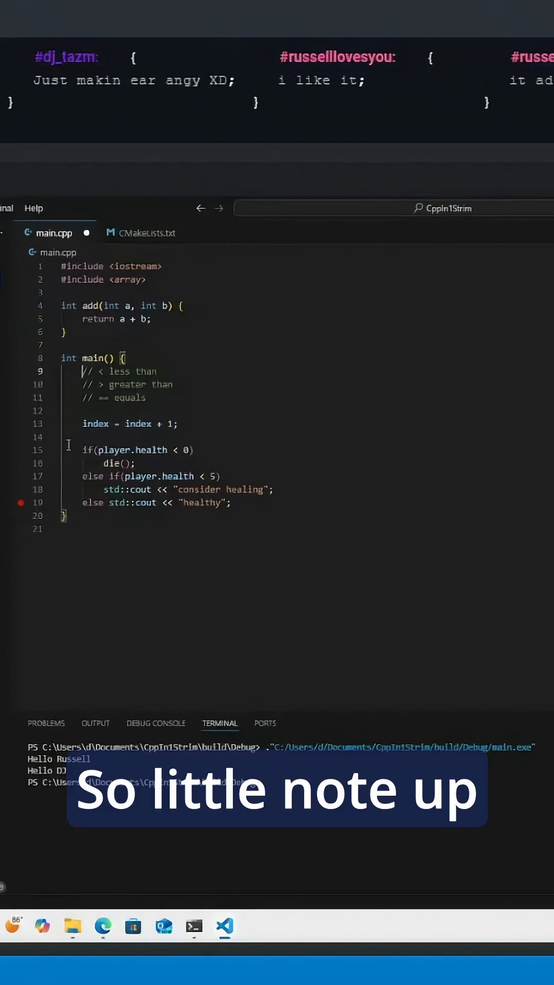
Add the comment '// = assignment' at the top of main above the other comments
text(// =)
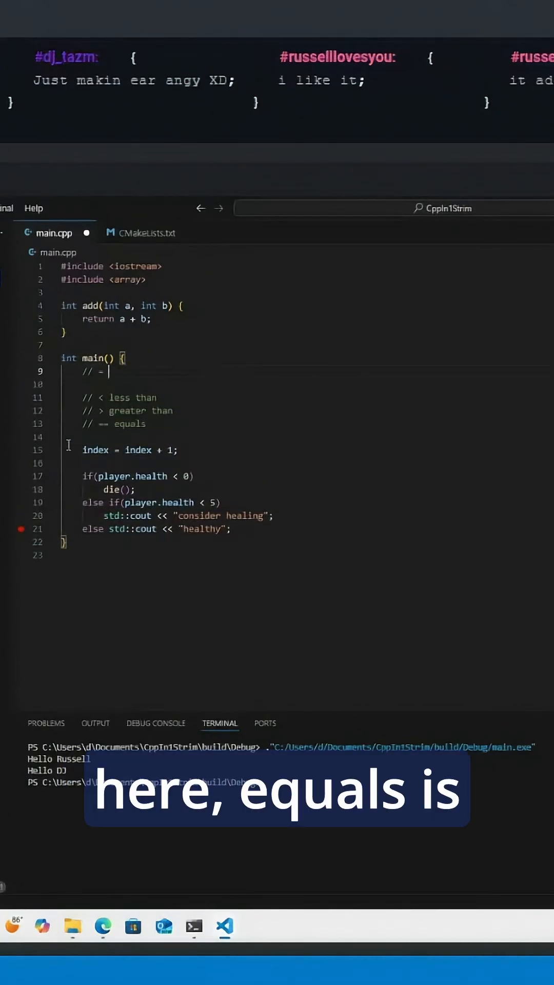
text(assignment)
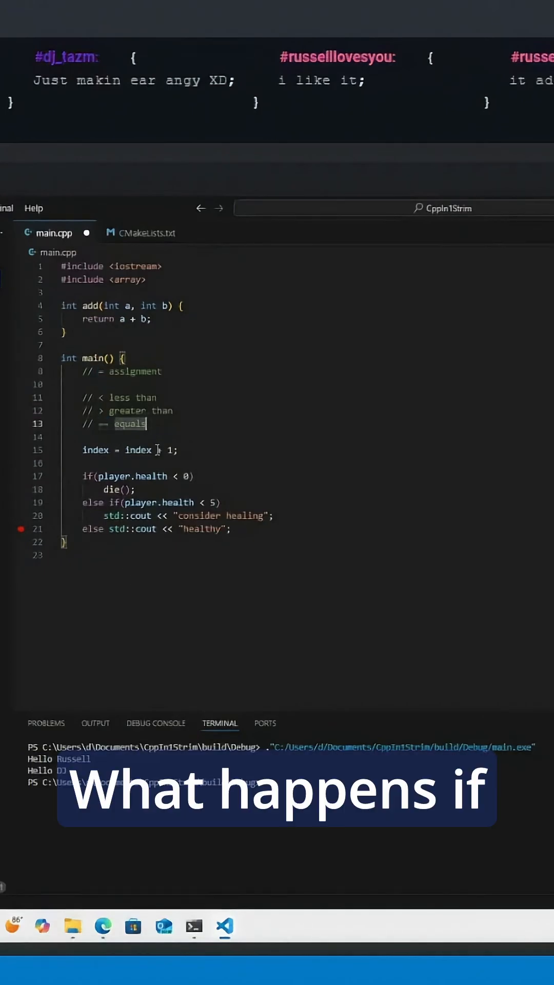
Add a '// != not equal' comment under equals and start a '// <=' comment under less than
key(Enter)
text(// )
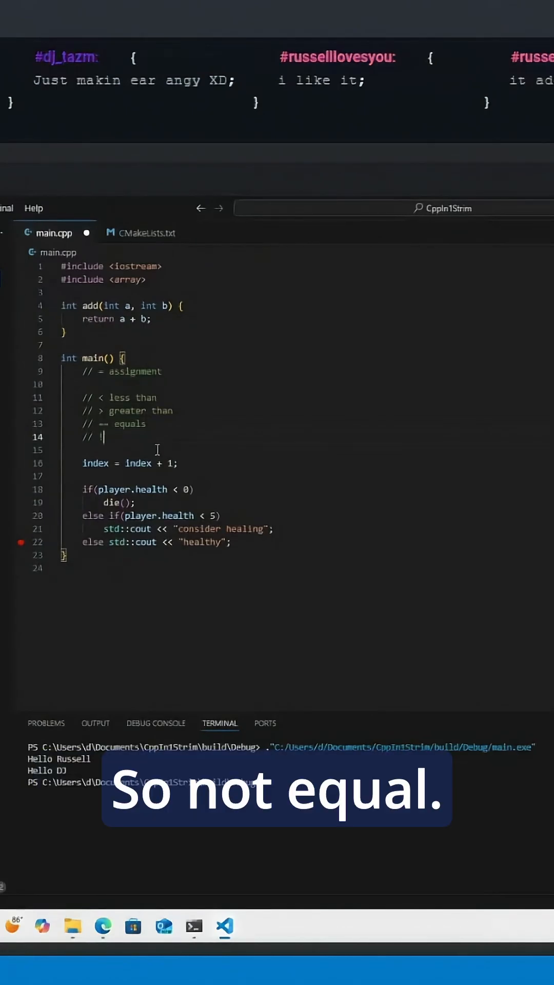
text(!= not equal)
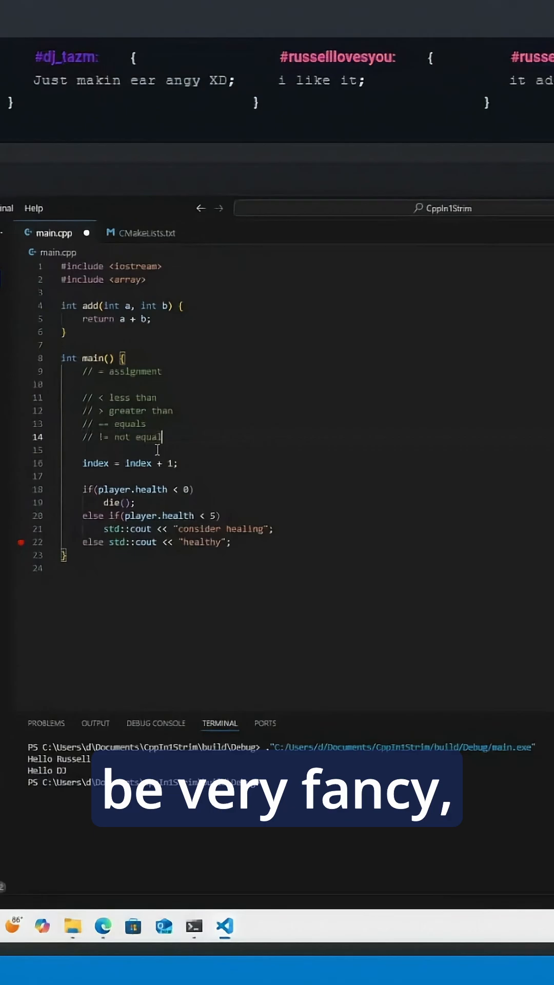
key(Enter)
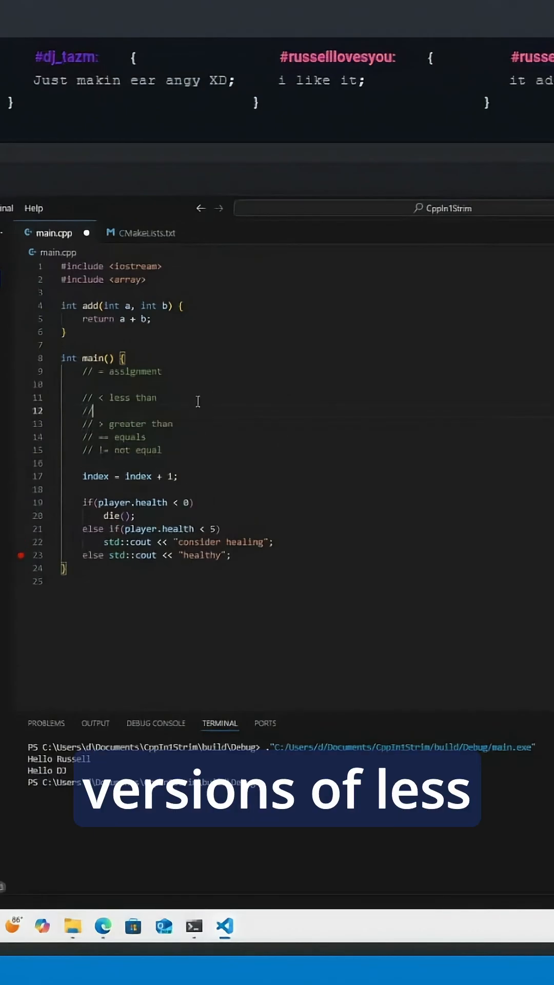
text(<=)
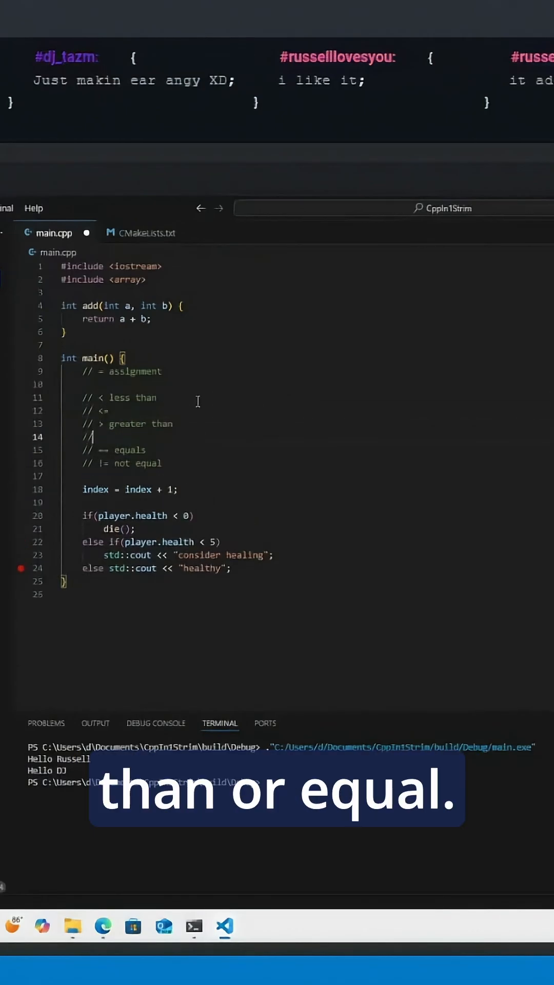